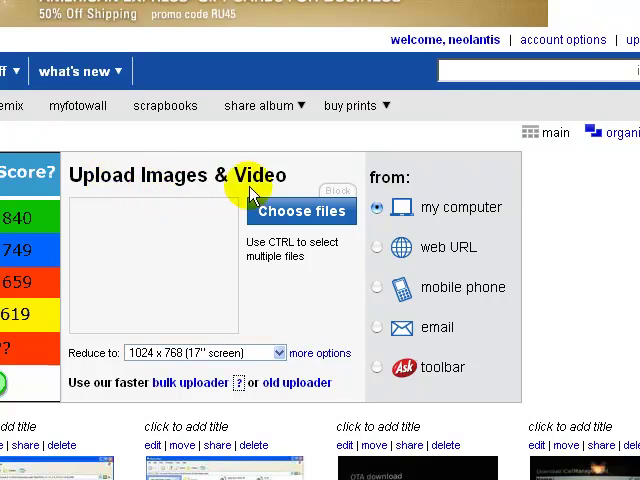
# - Bring up the Choose files picker showing the BB pics folder
pyautogui.click(300, 212)
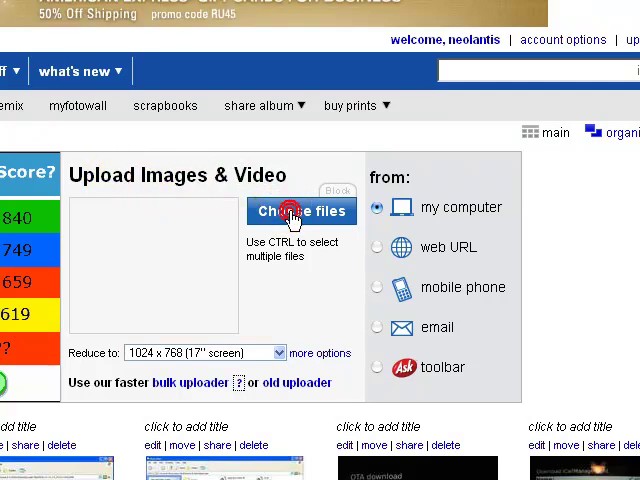
pyautogui.moveTo(300, 212)
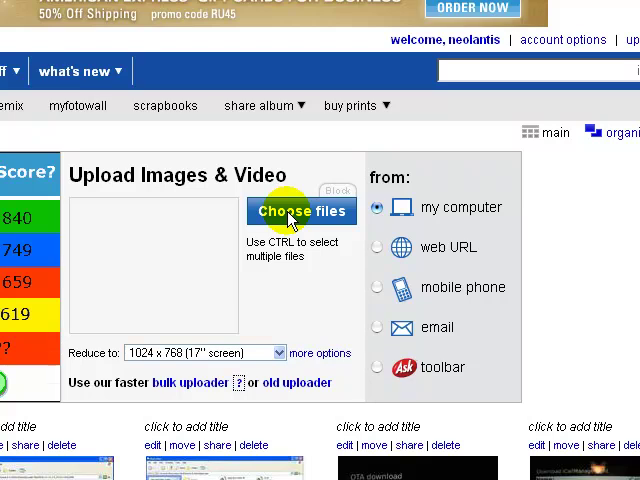
pyautogui.click(300, 212)
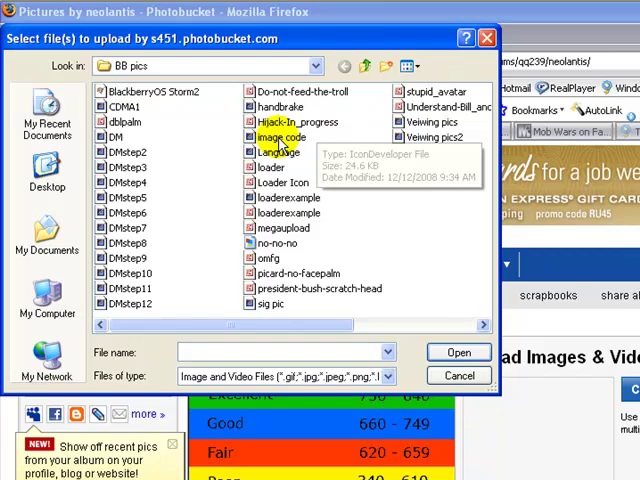
# - Select the photo in BB pics and upload it to the album
pyautogui.click(284, 136)
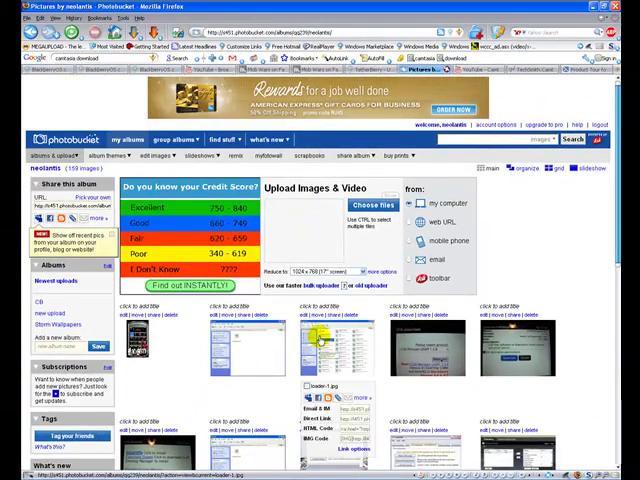
# - Reveal the IMG Code field for IMG_1228.jpg and bring up its copy menu
pyautogui.scroll(-3)
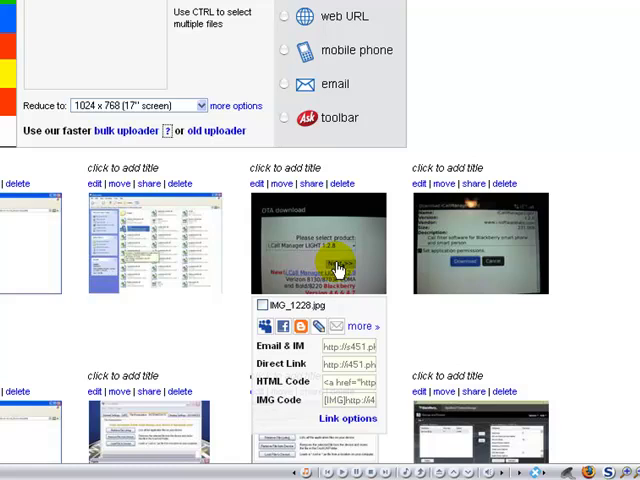
pyautogui.moveTo(330, 270)
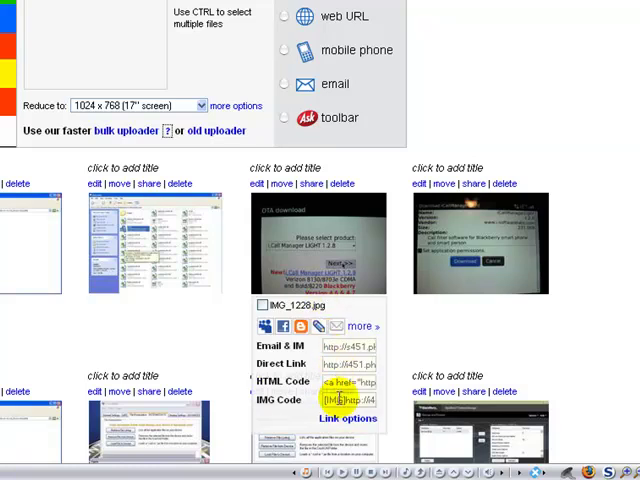
pyautogui.scroll(-3)
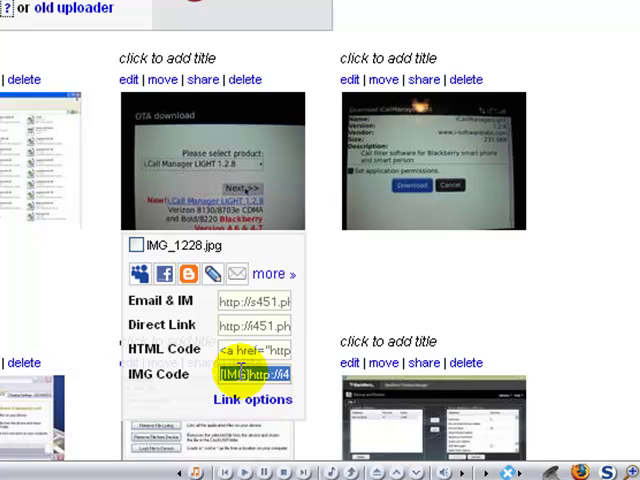
pyautogui.rightClick(256, 376)
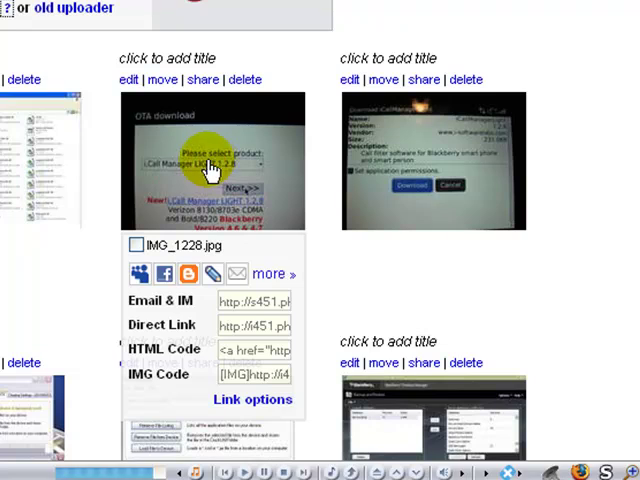
# - Copy the IMG code of IMG_1228.jpg to the clipboard
pyautogui.click(212, 164)
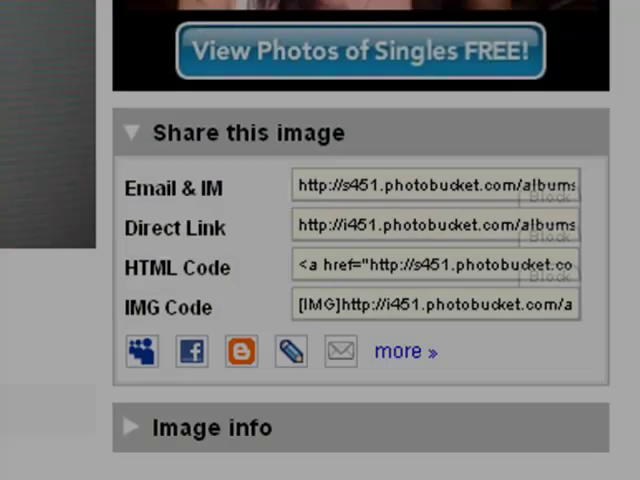
# - Paste the IMG code into the BlackBerryOS forum reply and preview the OTA download photo
pyautogui.click(44, 118)
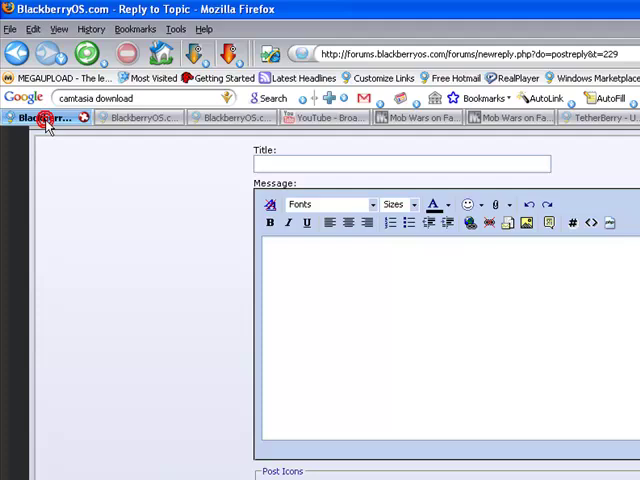
pyautogui.scroll(-3)
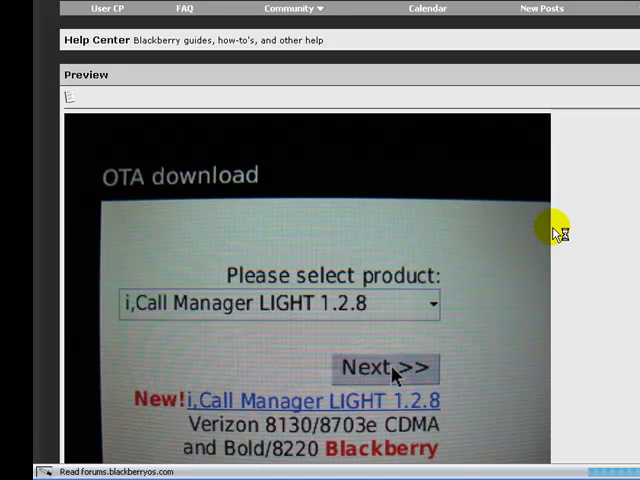
pyautogui.moveTo(550, 224)
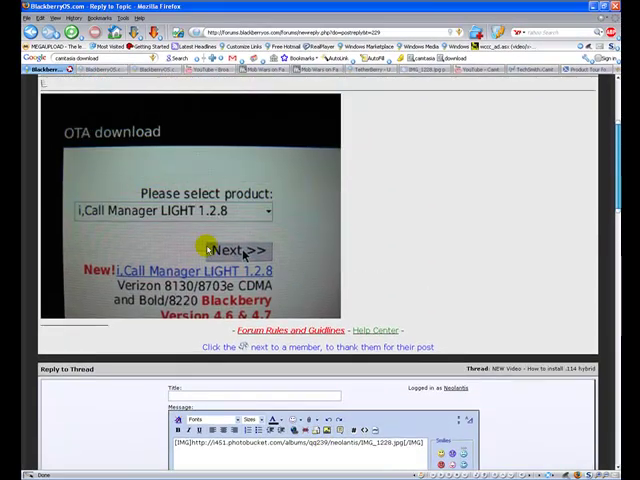
pyautogui.scroll(-3)
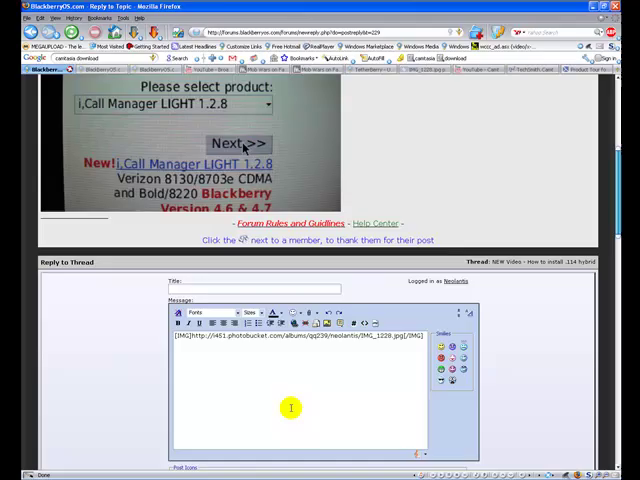
pyautogui.scroll(-3)
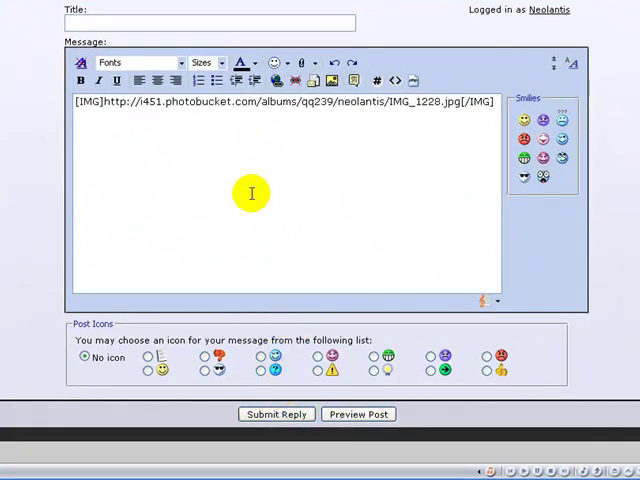
pyautogui.moveTo(254, 196)
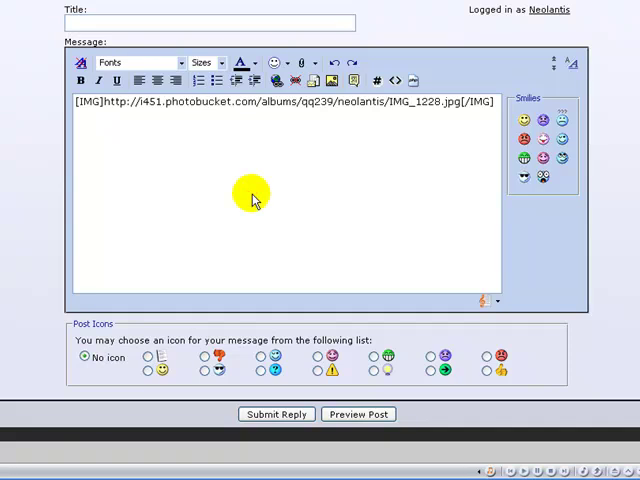
pyautogui.moveTo(252, 228)
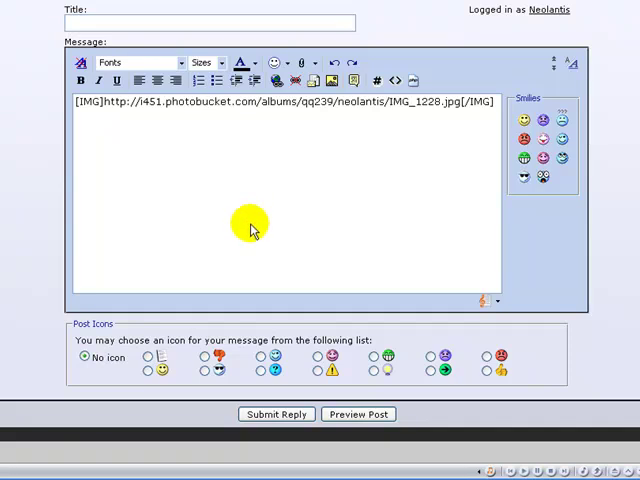